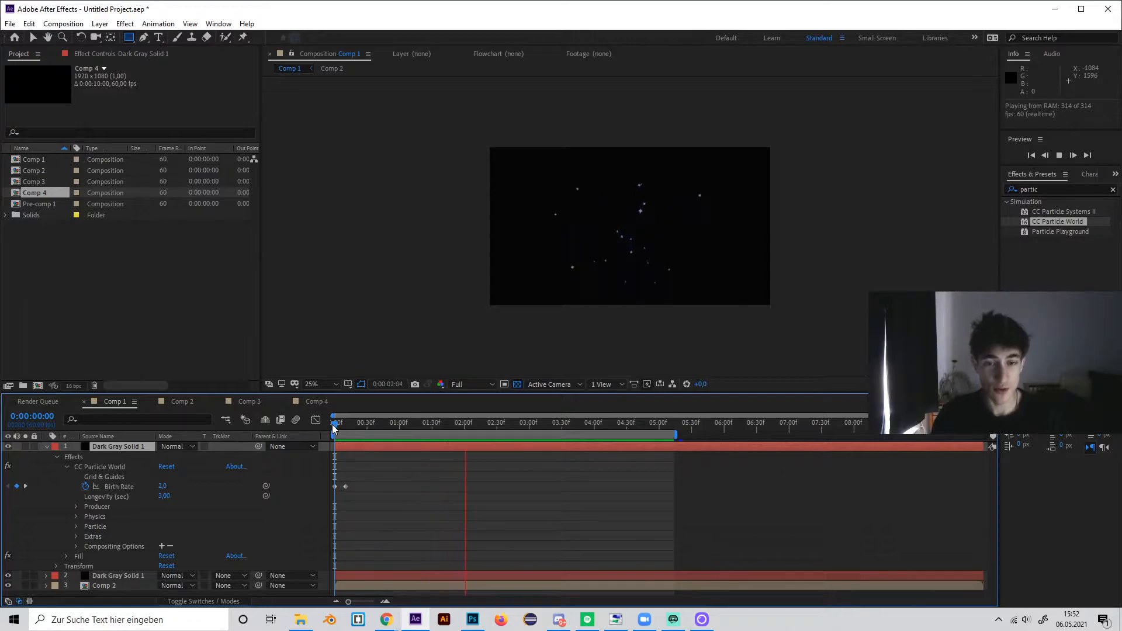
Scrub the timeline to review the particle burst at several frames
{"action": "left_click", "coordinate": [334, 422]}
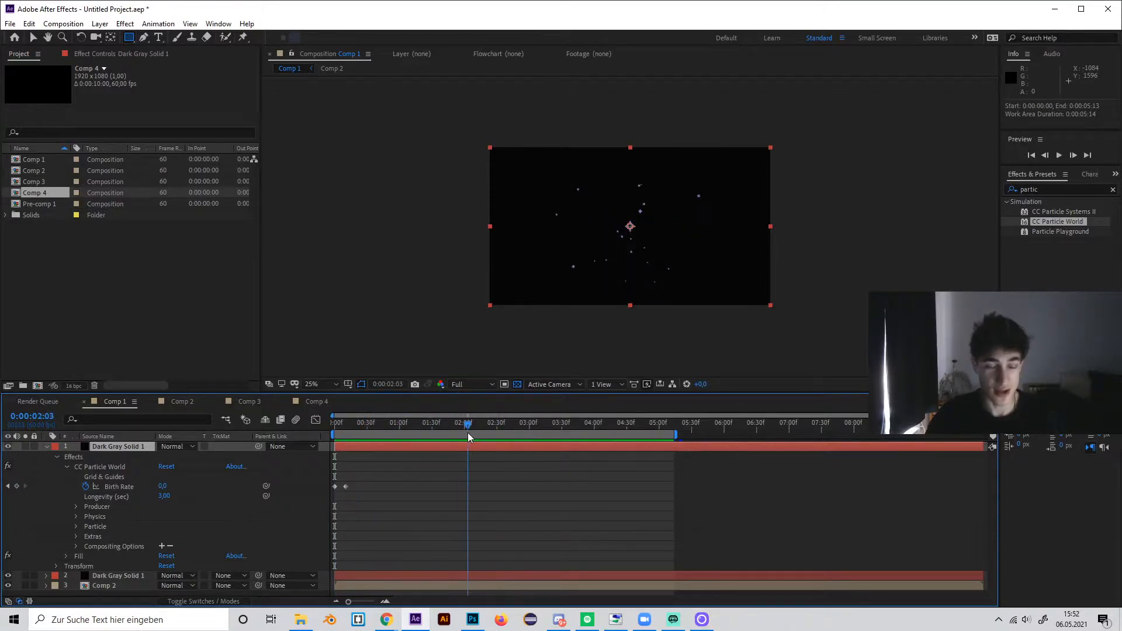
{"action": "left_click", "coordinate": [613, 422]}
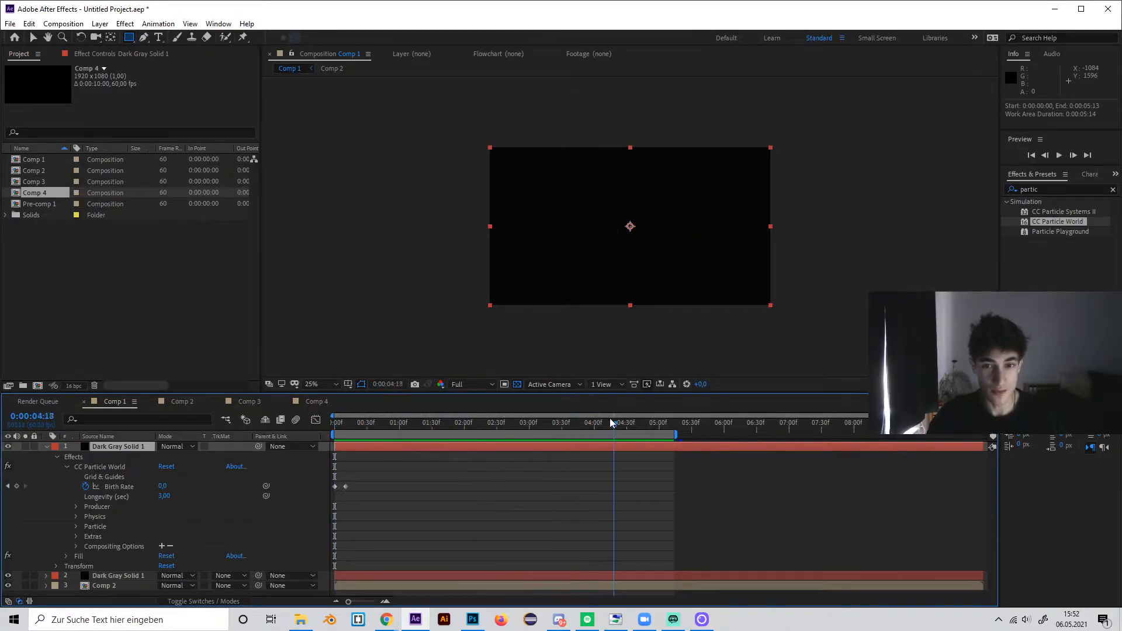
{"action": "left_click", "coordinate": [335, 422]}
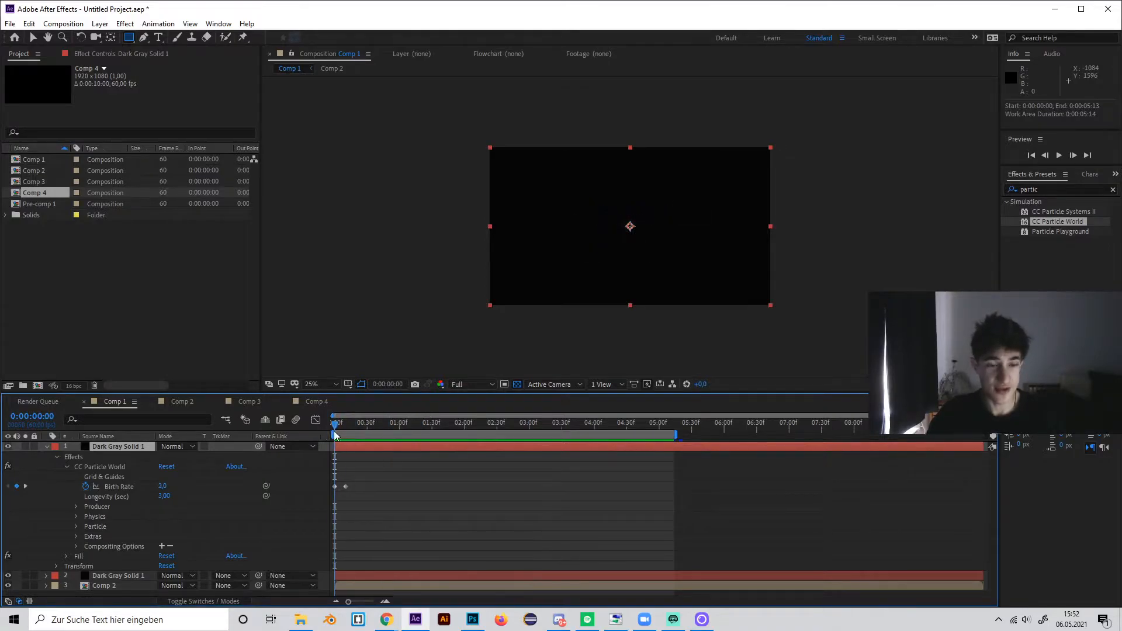
{"action": "left_click", "coordinate": [529, 422]}
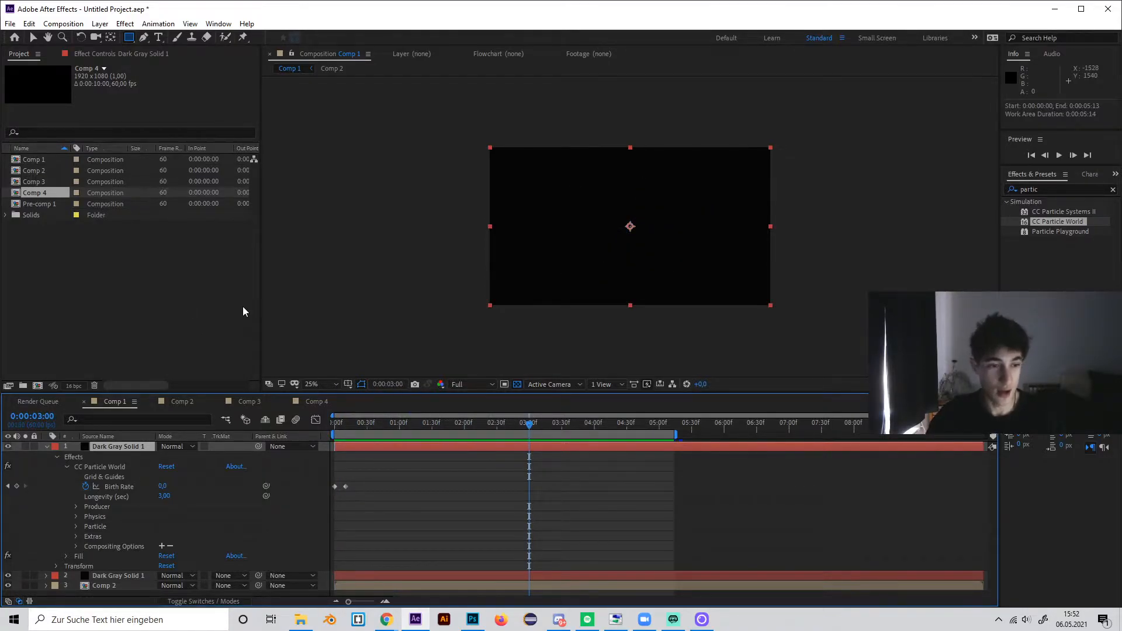
Create Comp 5 and add two full-frame black solid layers to it
{"action": "left_click", "coordinate": [316, 401]}
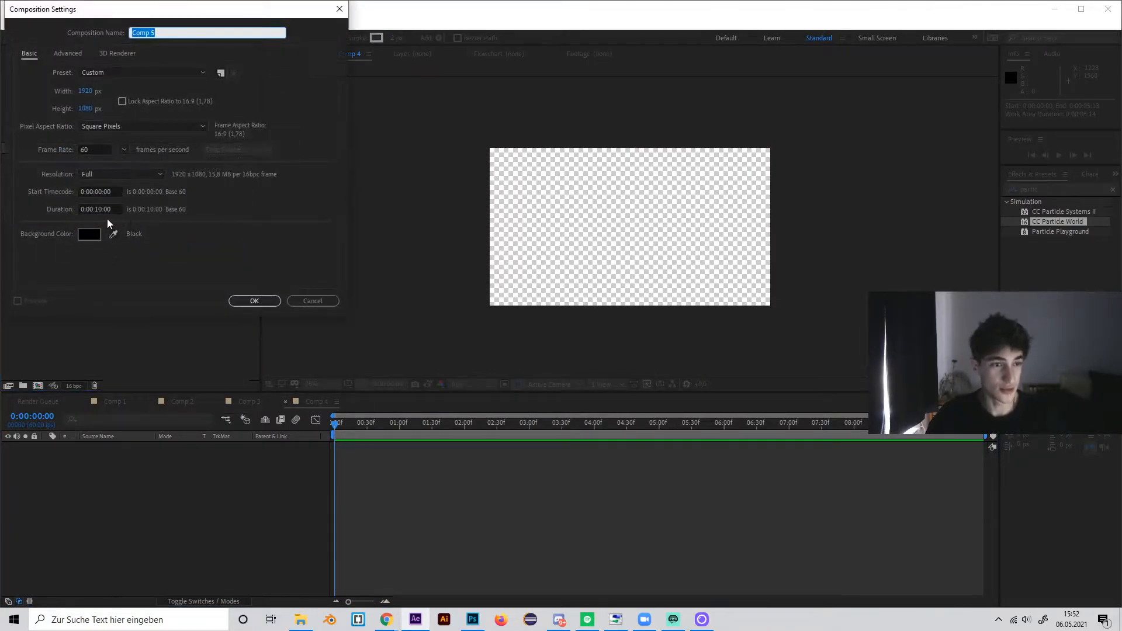
{"action": "left_click", "coordinate": [254, 300]}
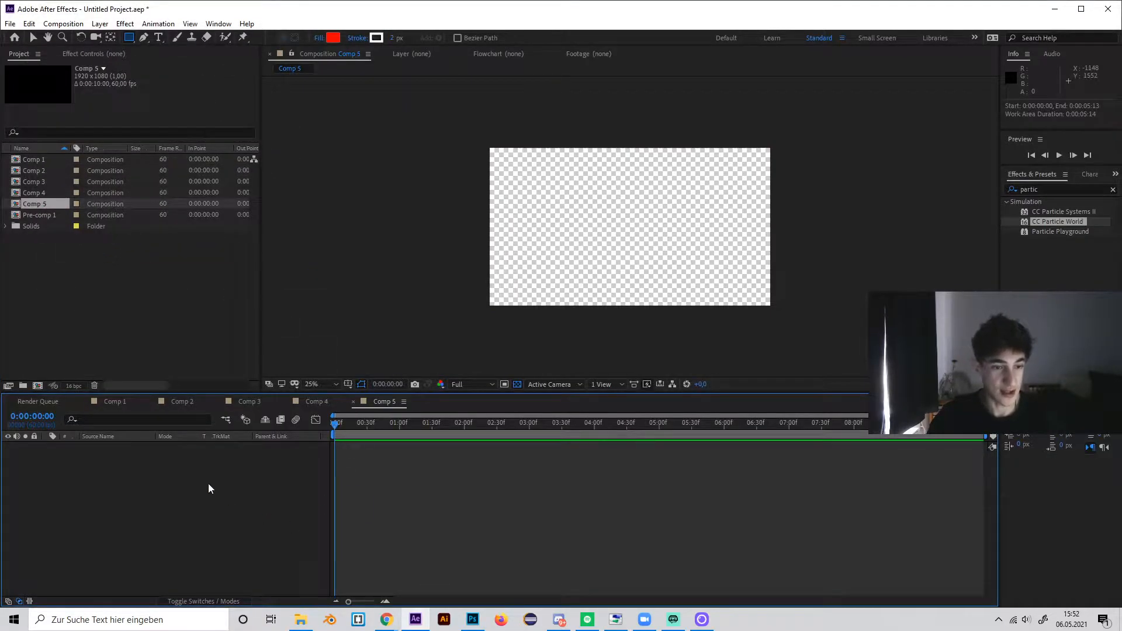
{"action": "right_click", "coordinate": [211, 489]}
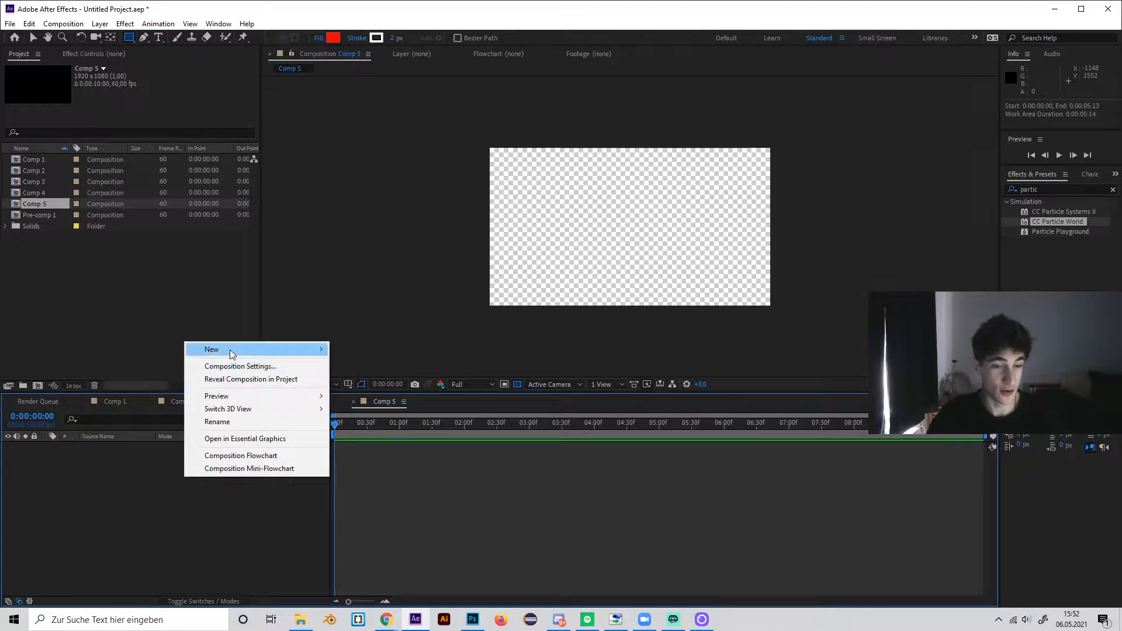
{"action": "mouse_move", "coordinate": [365, 378]}
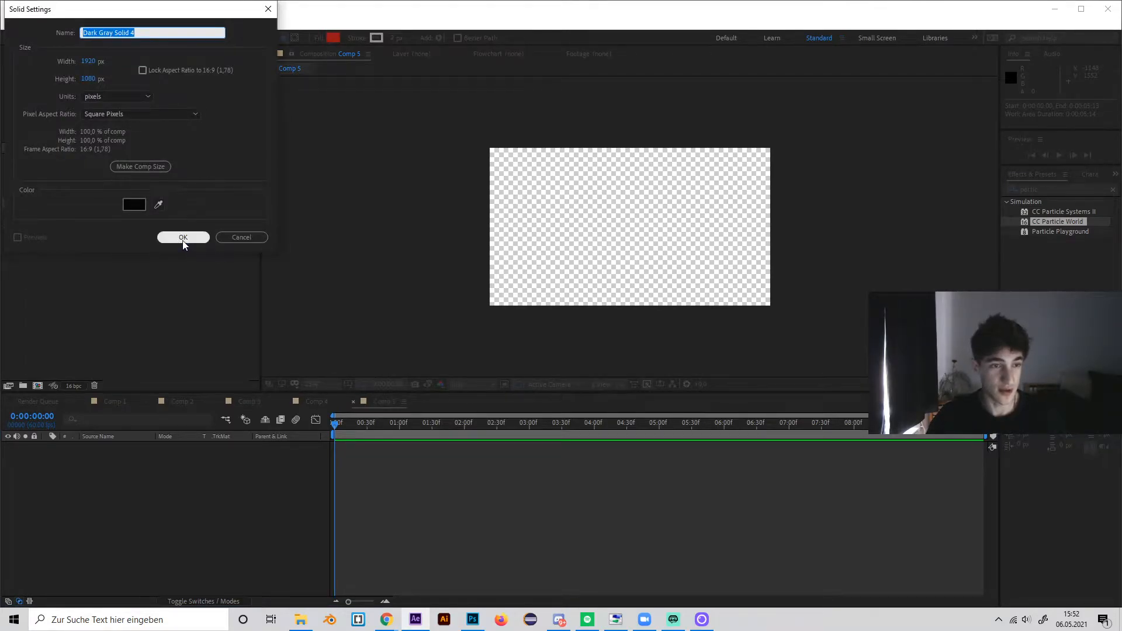
{"action": "left_click", "coordinate": [182, 237]}
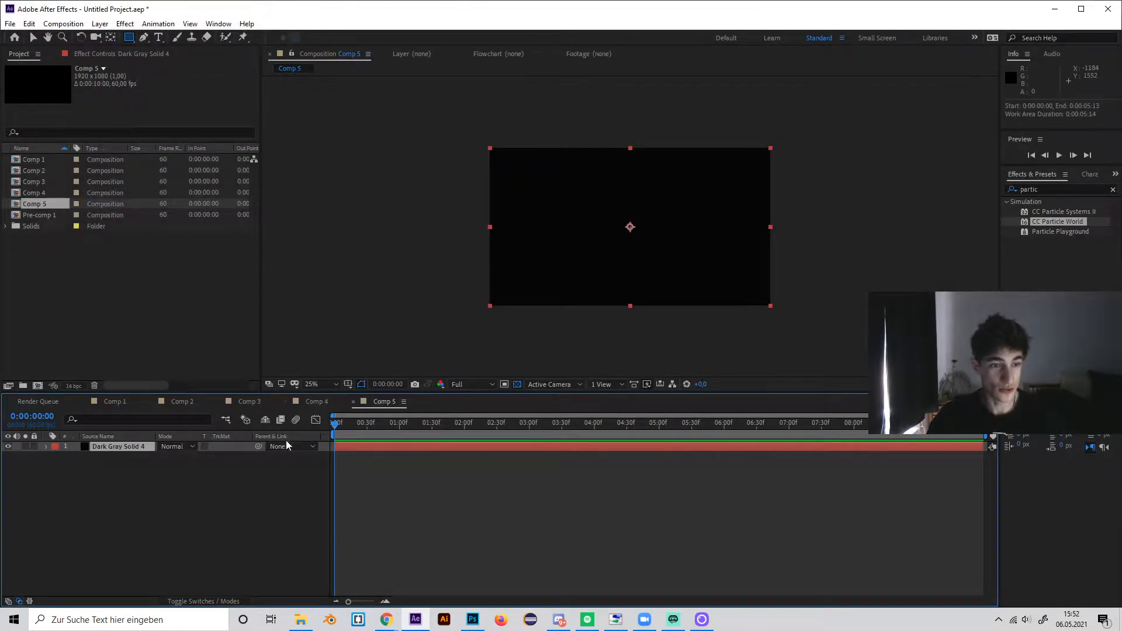
{"action": "left_click", "coordinate": [119, 446]}
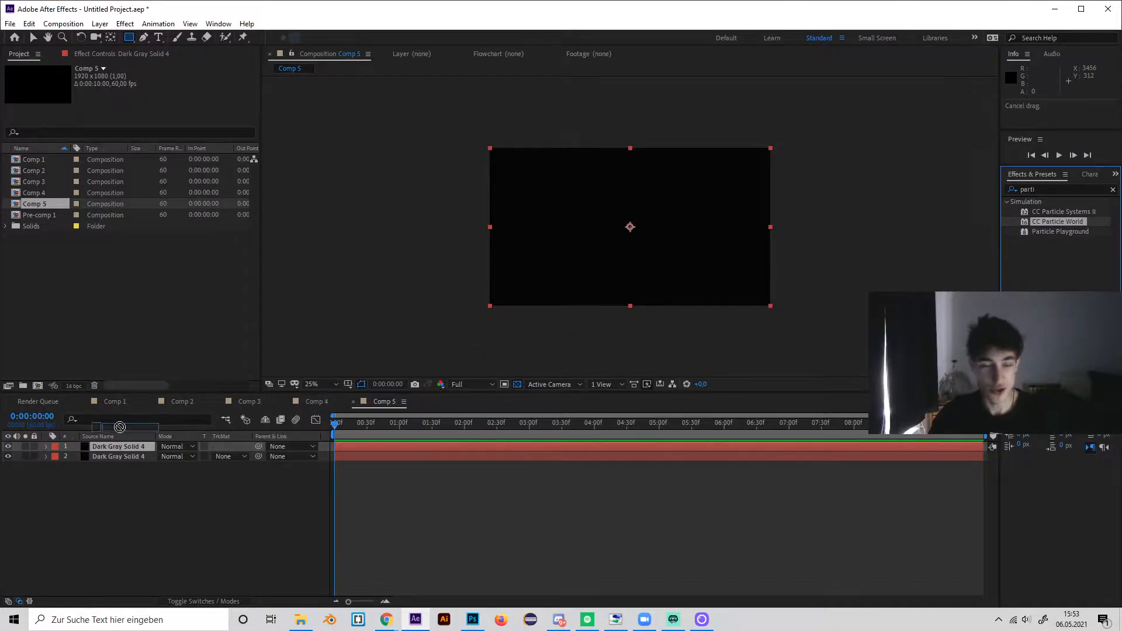
Apply CC Particle World to the top black solid
{"action": "double_click", "coordinate": [1058, 221]}
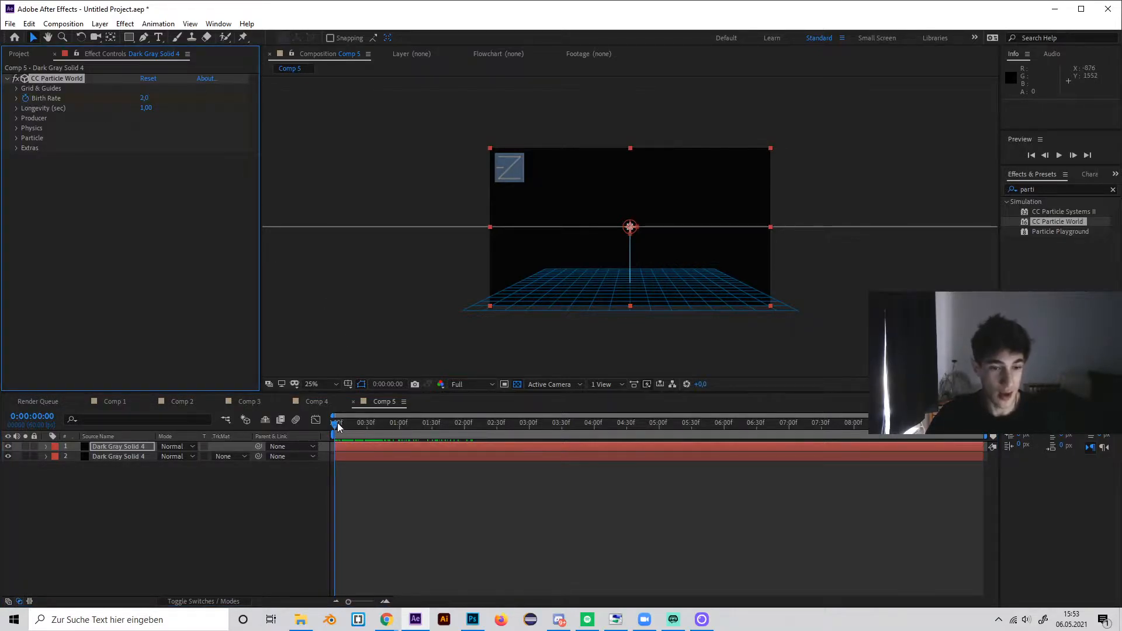
Keyframe Birth Rate from 2.0 to 0 a few frames in for a brief burst
{"action": "left_click", "coordinate": [344, 422]}
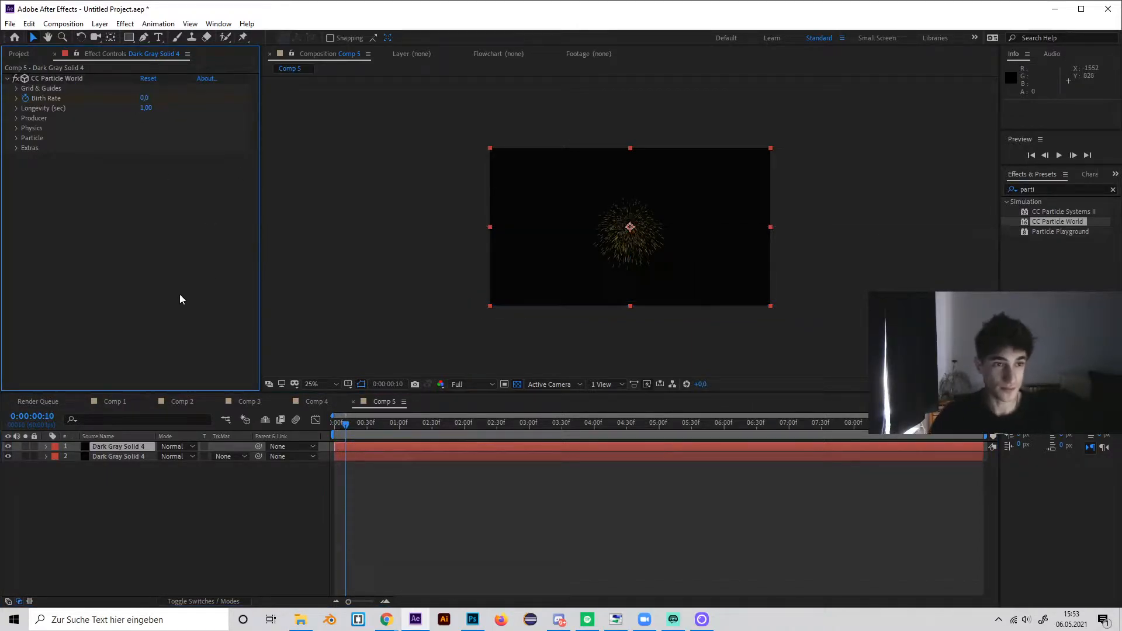
{"action": "left_click", "coordinate": [345, 422]}
{"action": "type", "text": "2"}
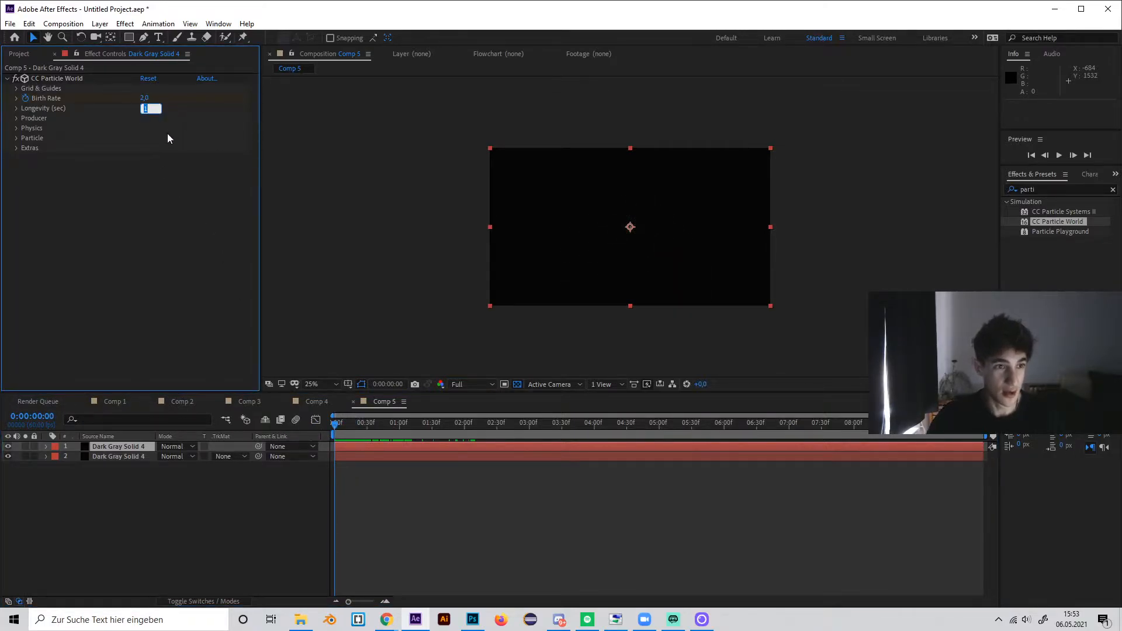
{"action": "mouse_move", "coordinate": [163, 135]}
{"action": "type", "text": "3"}
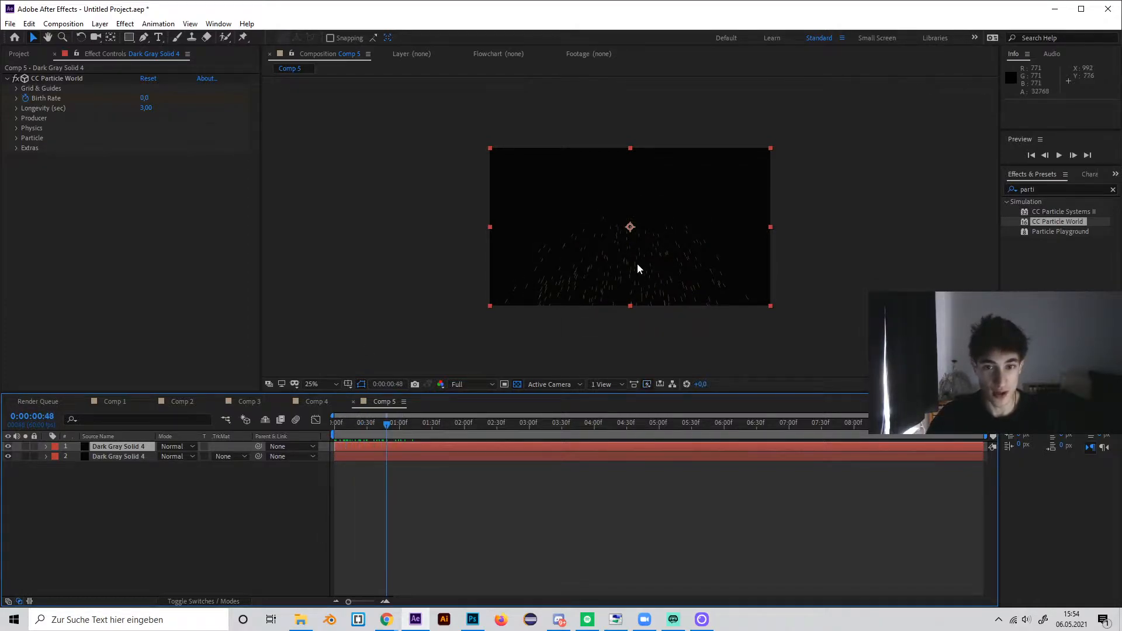
{"action": "mouse_move", "coordinate": [513, 347]}
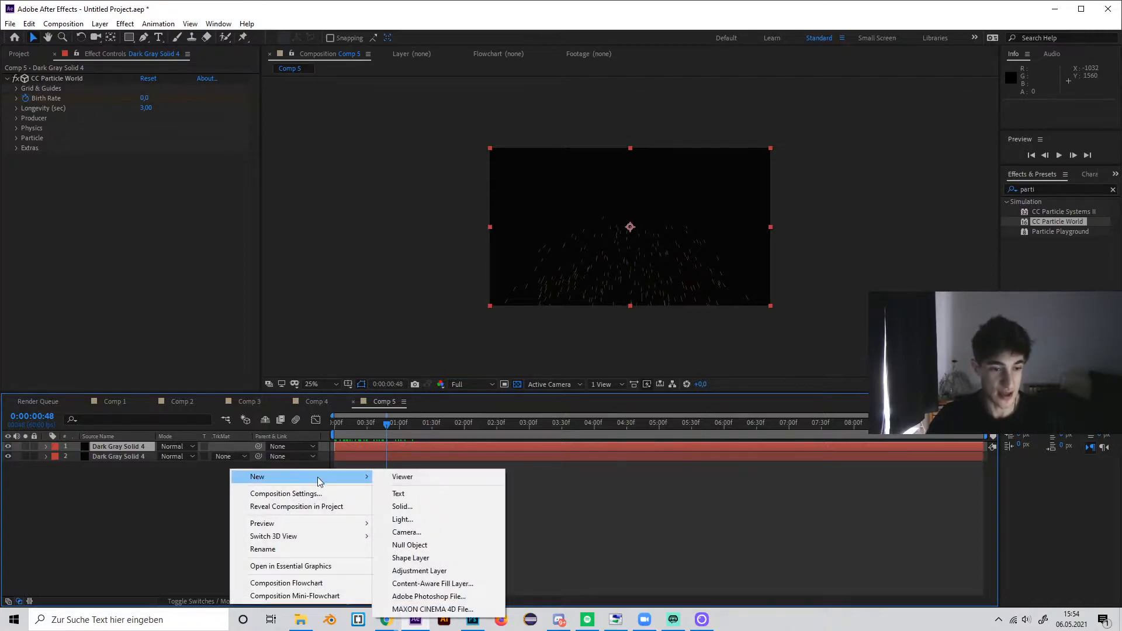
{"action": "mouse_move", "coordinate": [427, 557]}
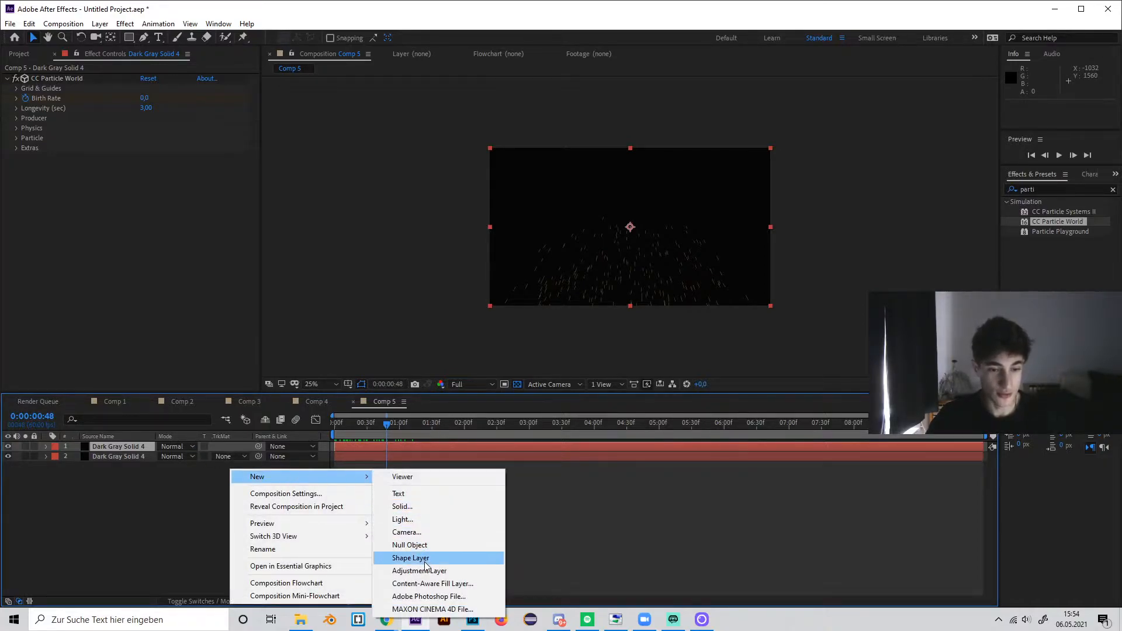
Add a shape layer with a red-filled rectangle as one bar of the cross
{"action": "left_click", "coordinate": [411, 557]}
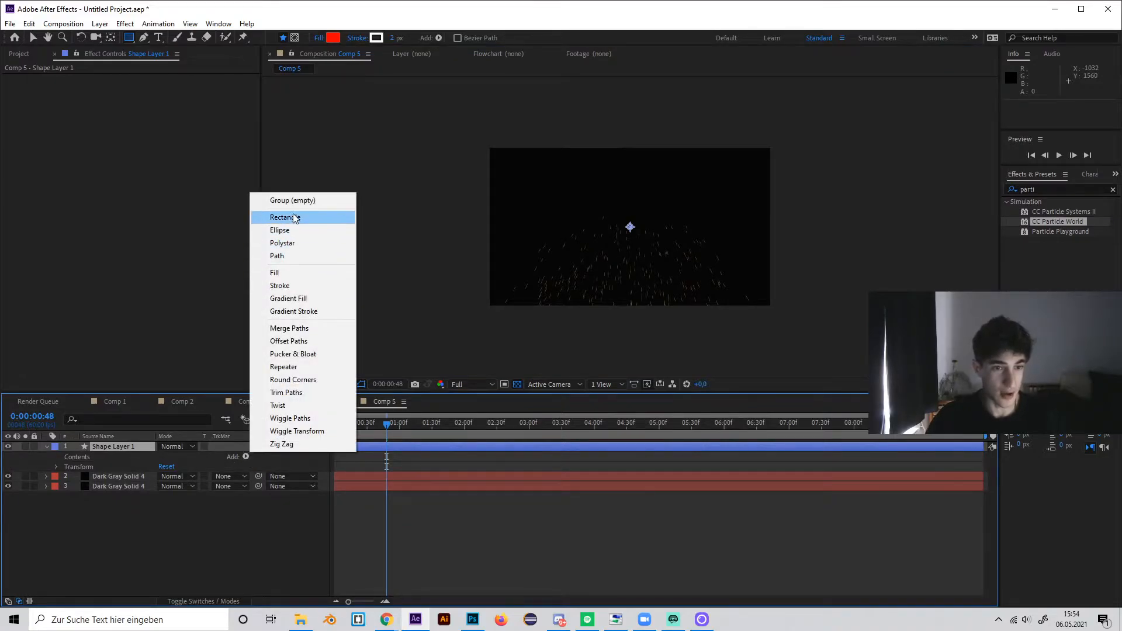
{"action": "left_click", "coordinate": [284, 217]}
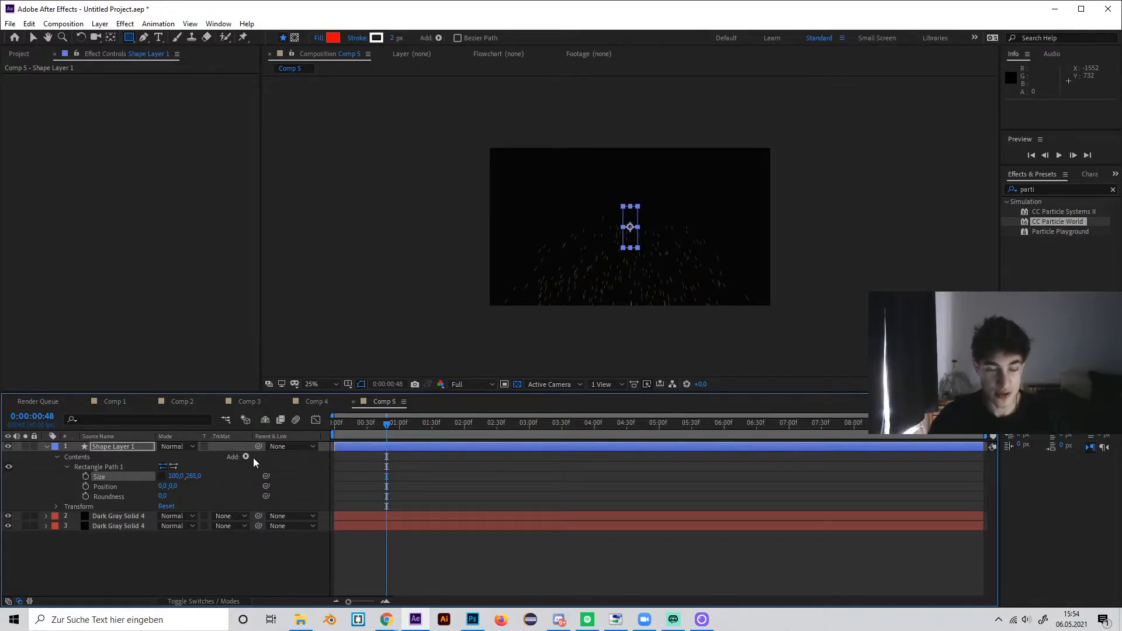
{"action": "left_click", "coordinate": [246, 457]}
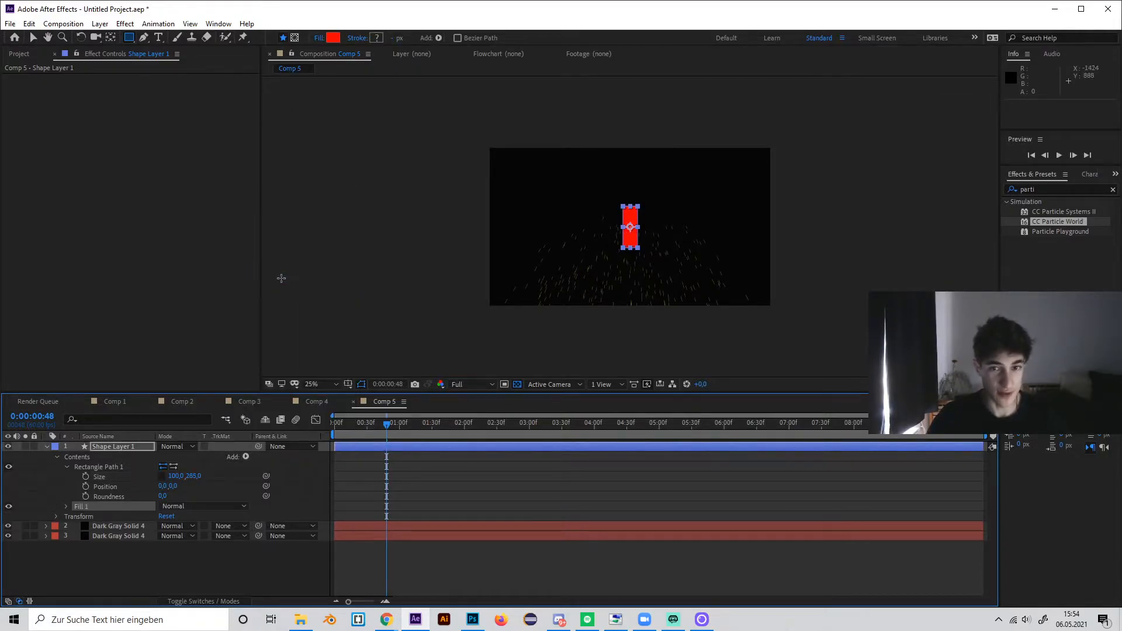
{"action": "left_click", "coordinate": [112, 446]}
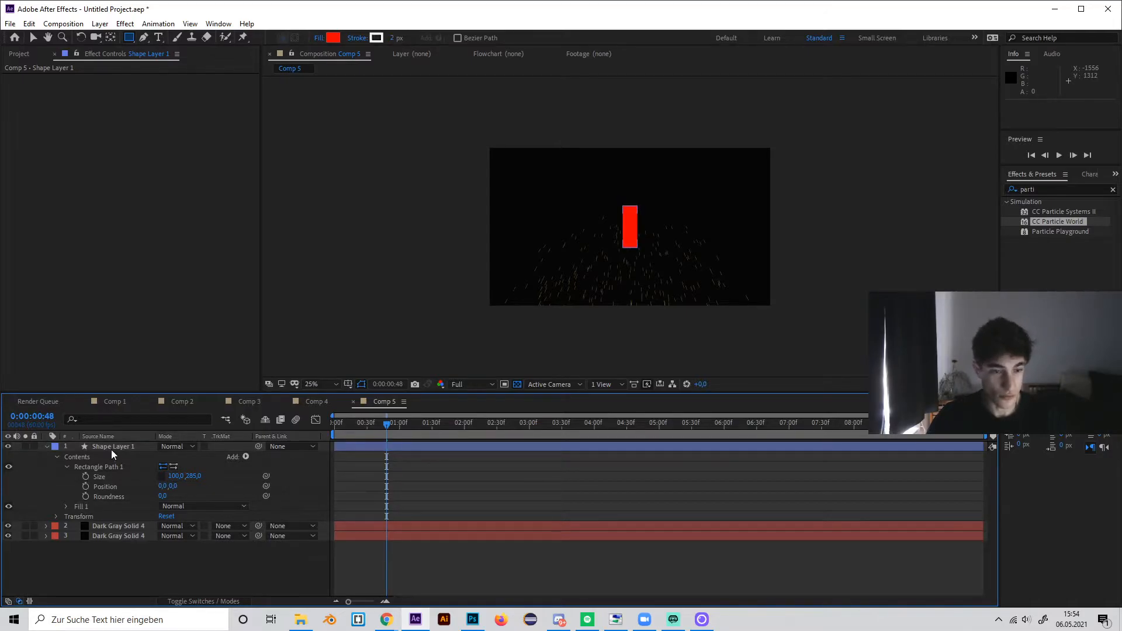
{"action": "left_click", "coordinate": [113, 446]}
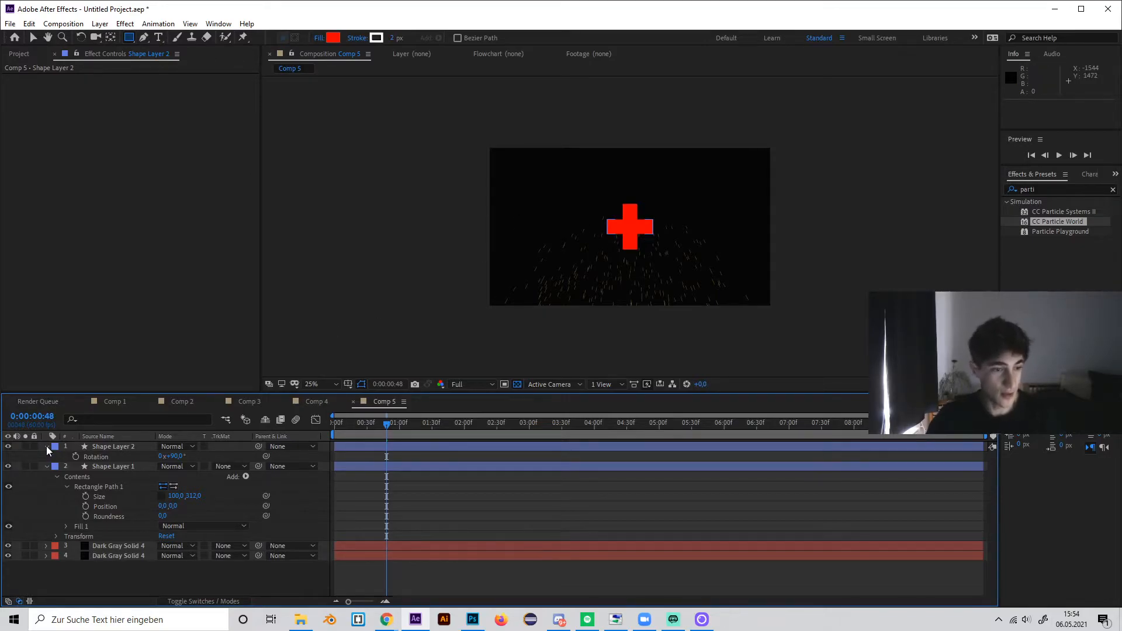
Pre-compose both cross bars into Pre-comp 2
{"action": "left_click", "coordinate": [113, 446]}
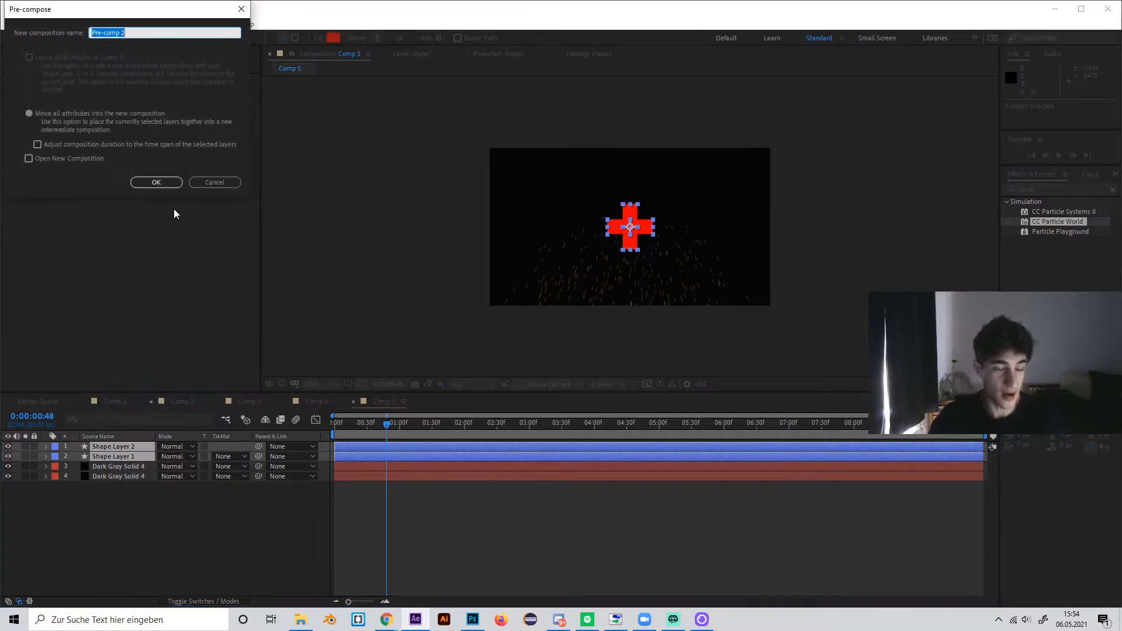
{"action": "left_click", "coordinate": [156, 182]}
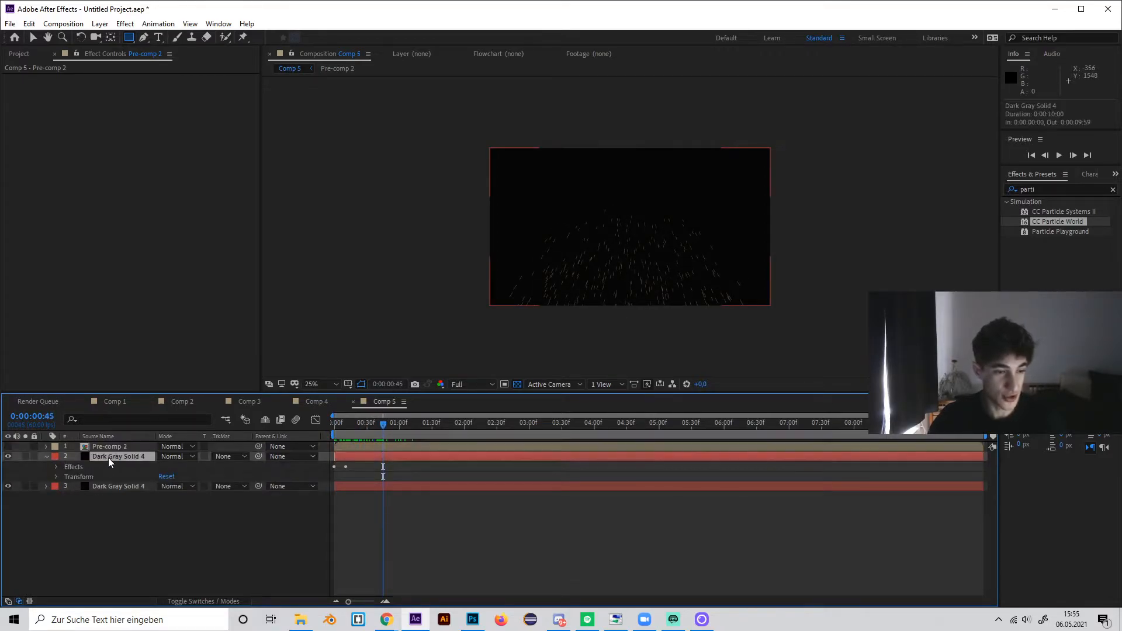
Set Particle Type to Textured Disc using Pre-comp 2 as the texture layer
{"action": "left_click", "coordinate": [119, 457]}
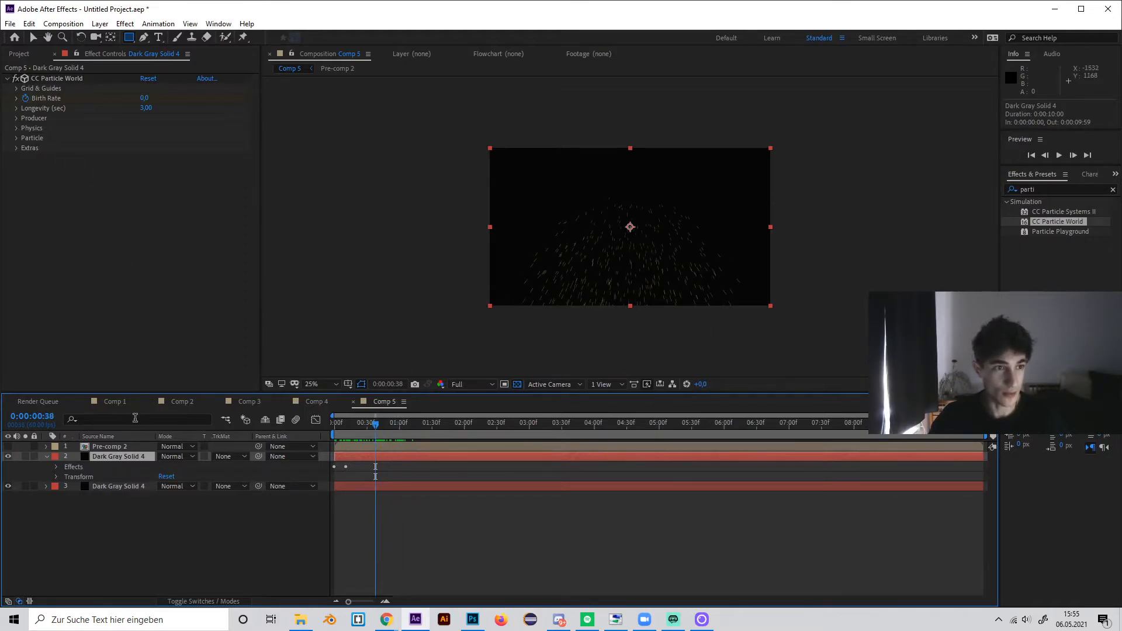
{"action": "left_click", "coordinate": [32, 137]}
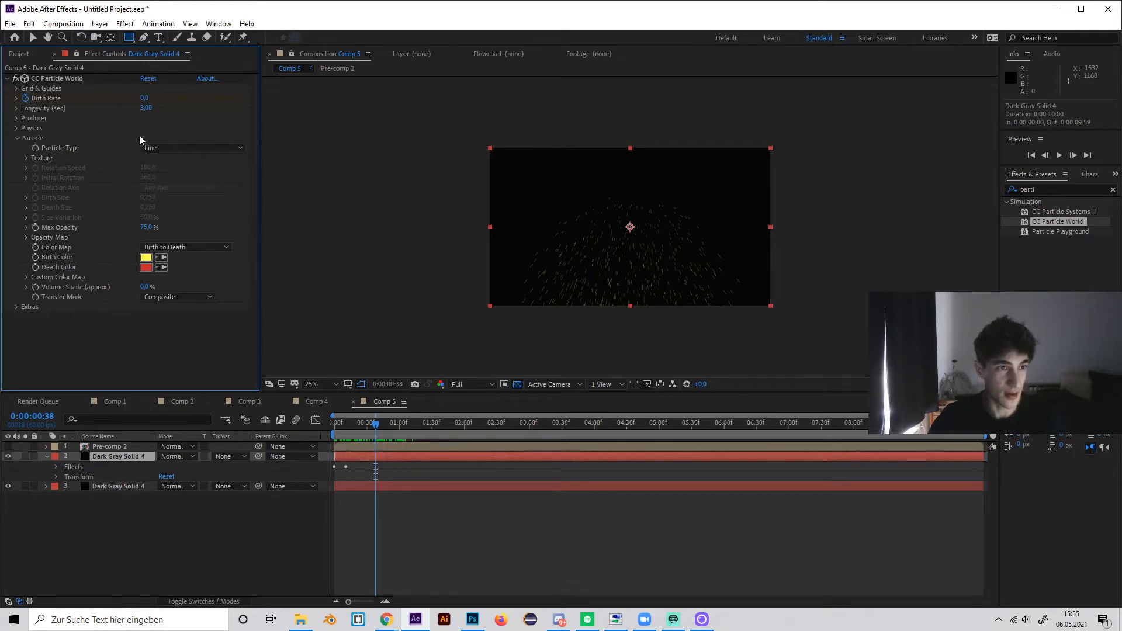
{"action": "left_click", "coordinate": [194, 147]}
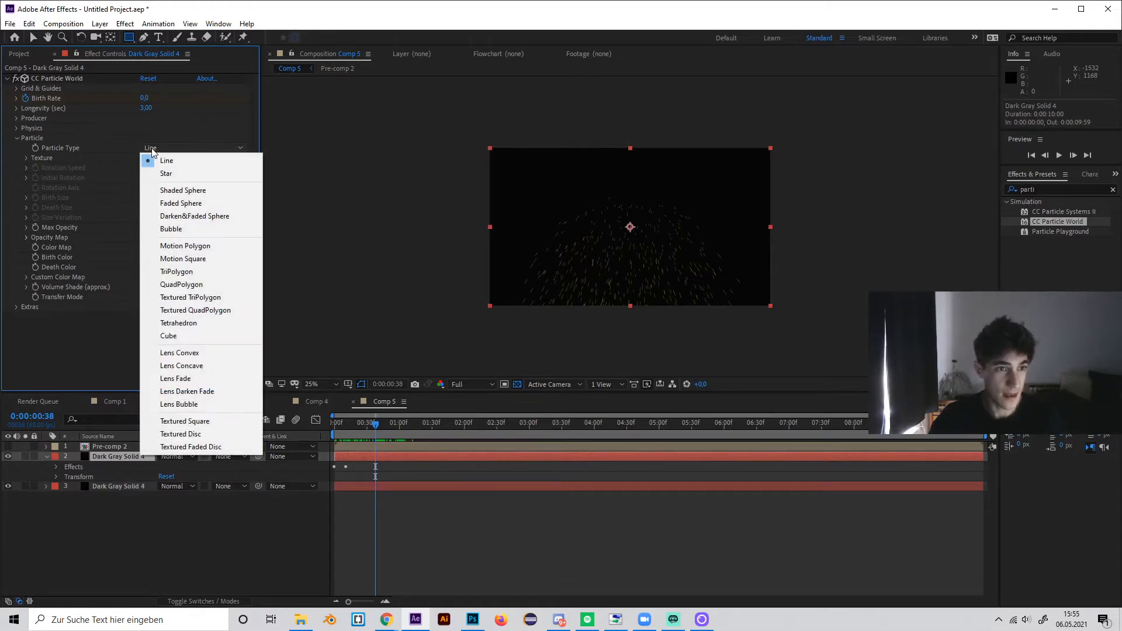
{"action": "mouse_move", "coordinate": [182, 285]}
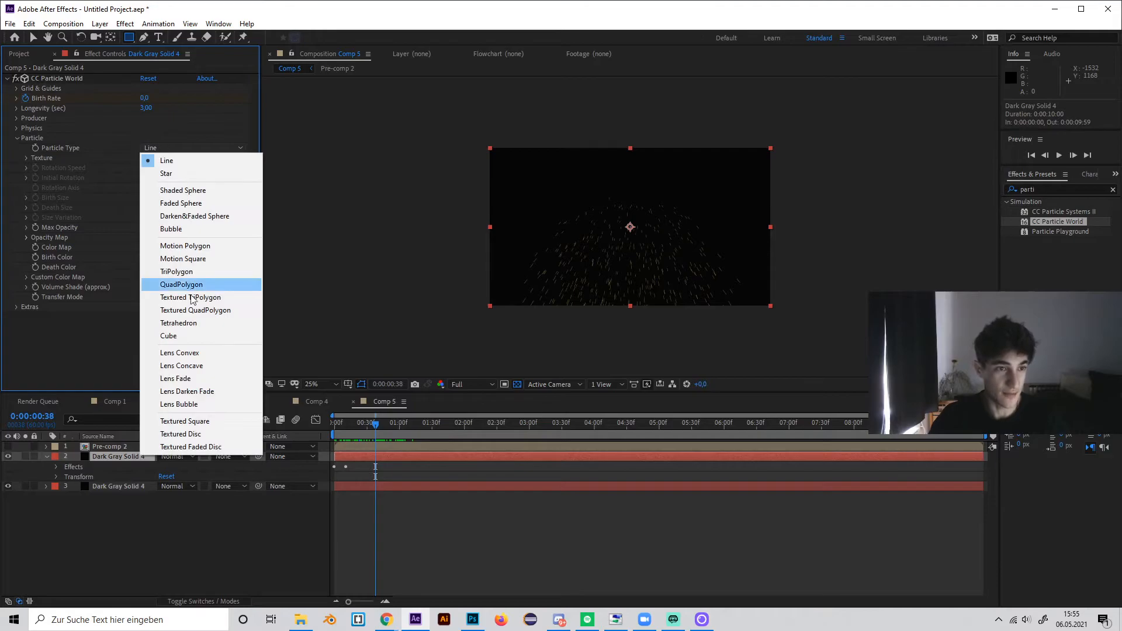
{"action": "left_click", "coordinate": [180, 435]}
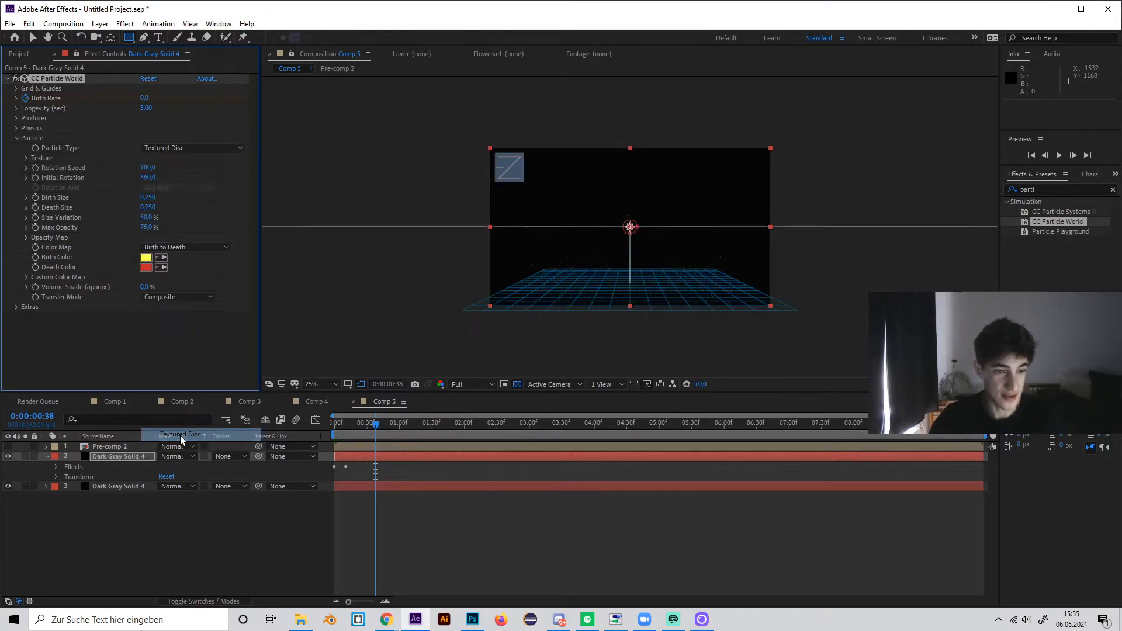
{"action": "left_click", "coordinate": [15, 157]}
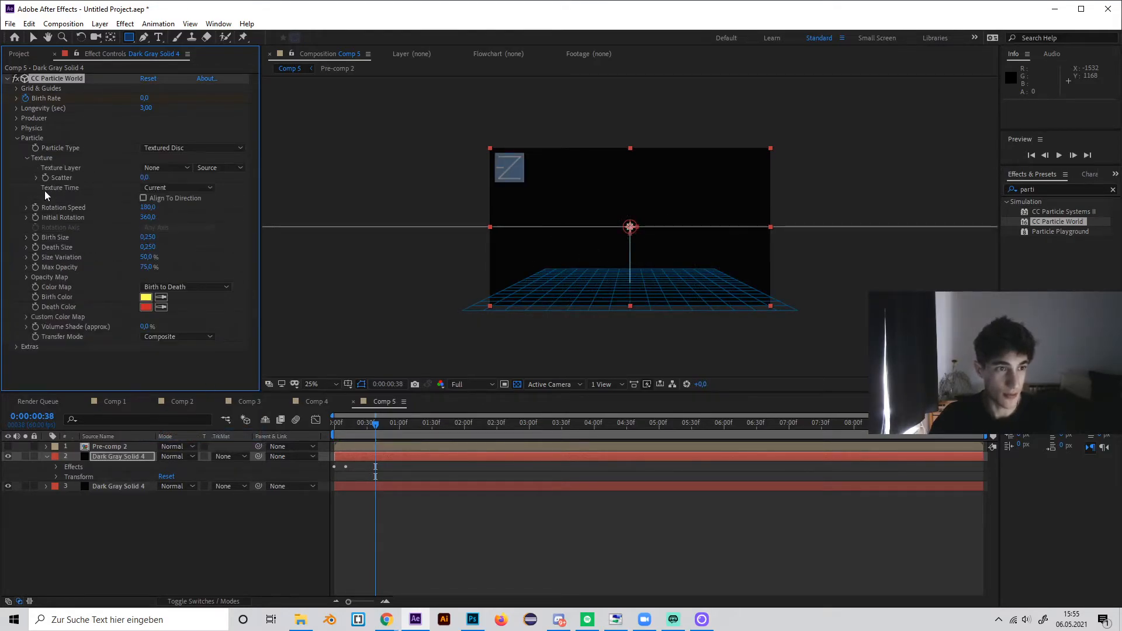
{"action": "left_click", "coordinate": [165, 167]}
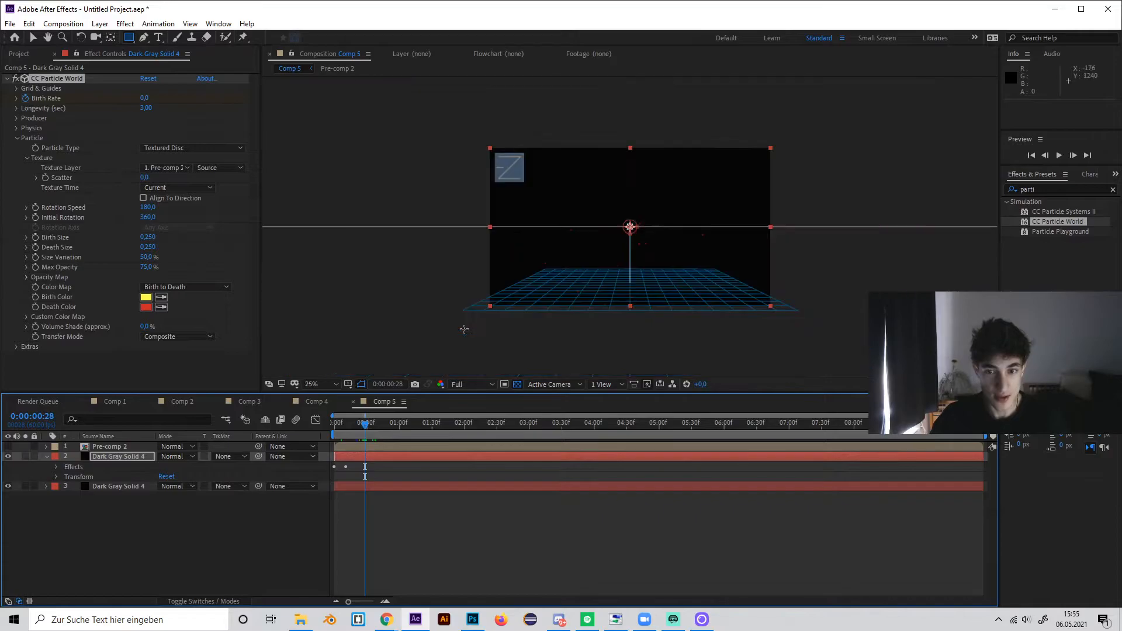
Set Birth Size to 1.0 and Death Size to 0.0 so crosses shrink away
{"action": "left_click", "coordinate": [334, 422]}
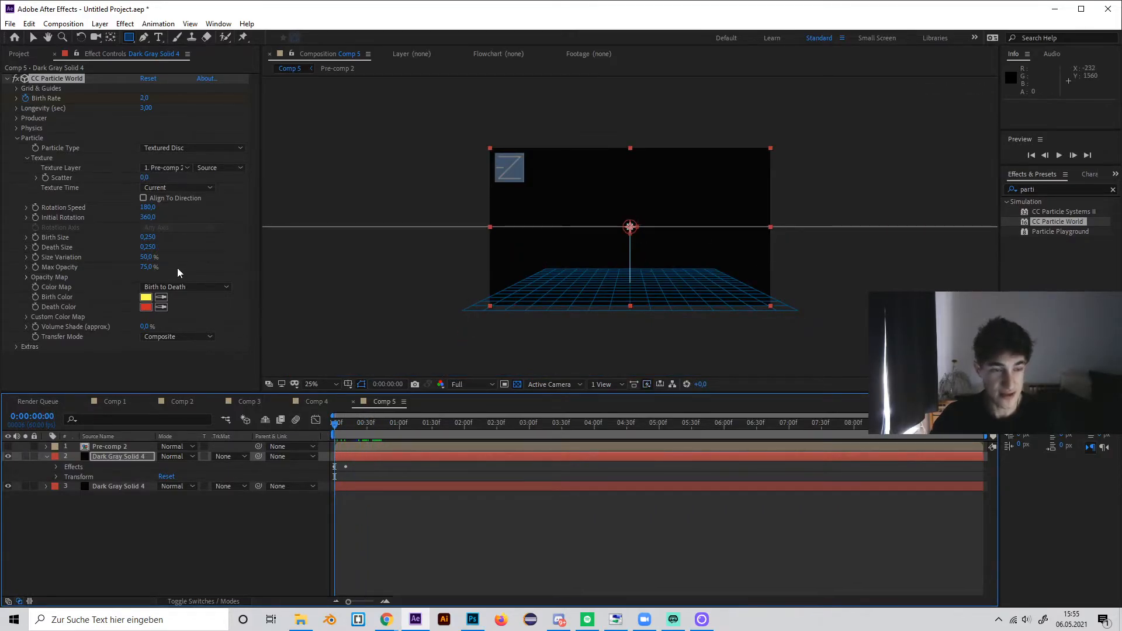
{"action": "left_click", "coordinate": [148, 236]}
{"action": "type", "text": "1,000"}
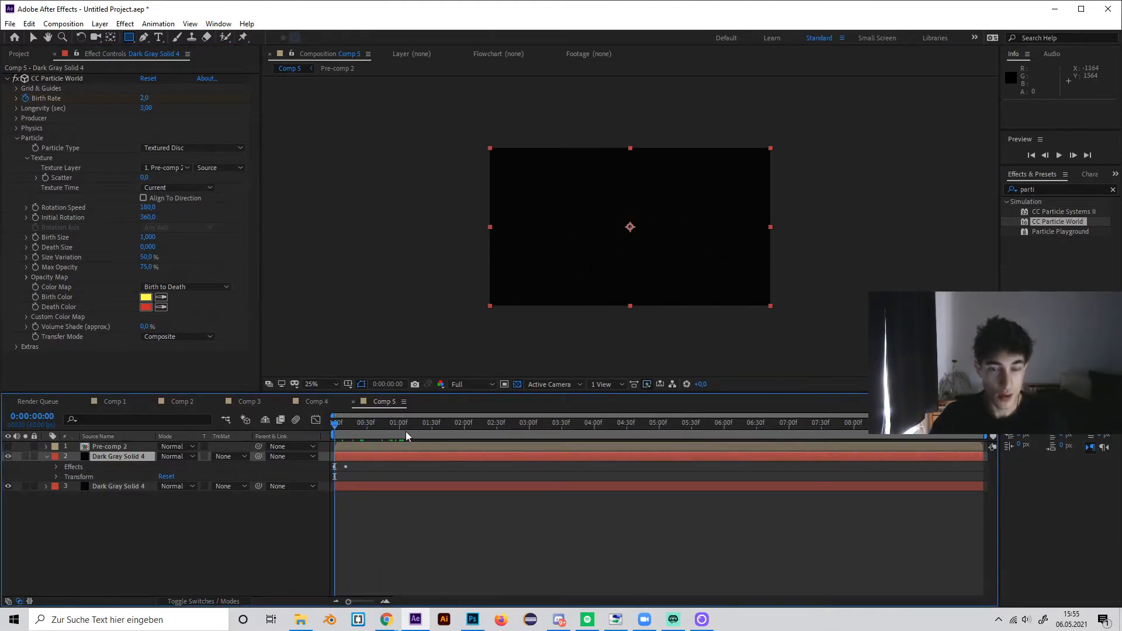
Lower Physics Velocity to 0.20 and scrub to check the tighter burst
{"action": "left_click", "coordinate": [350, 422]}
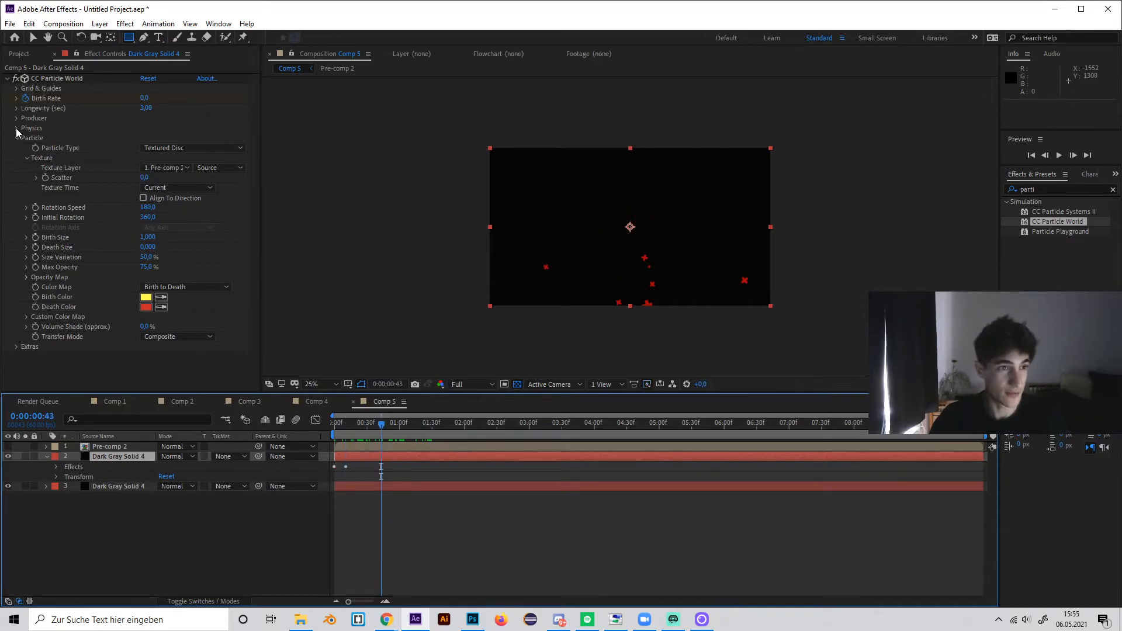
{"action": "left_click", "coordinate": [16, 127]}
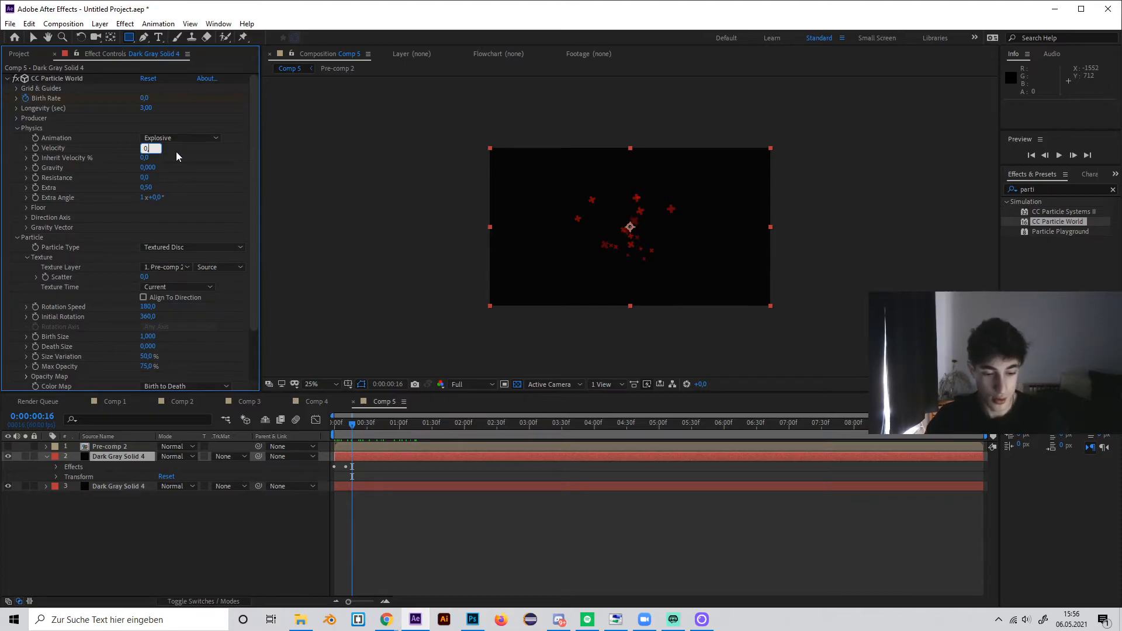
{"action": "type", "text": "0.20"}
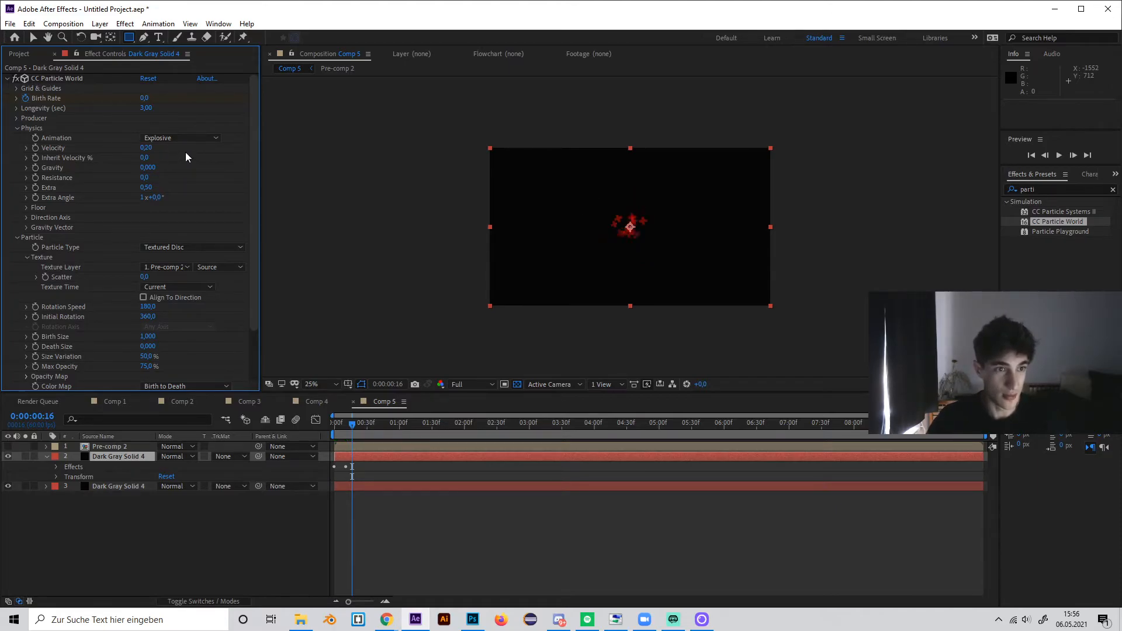
{"action": "left_click", "coordinate": [351, 426]}
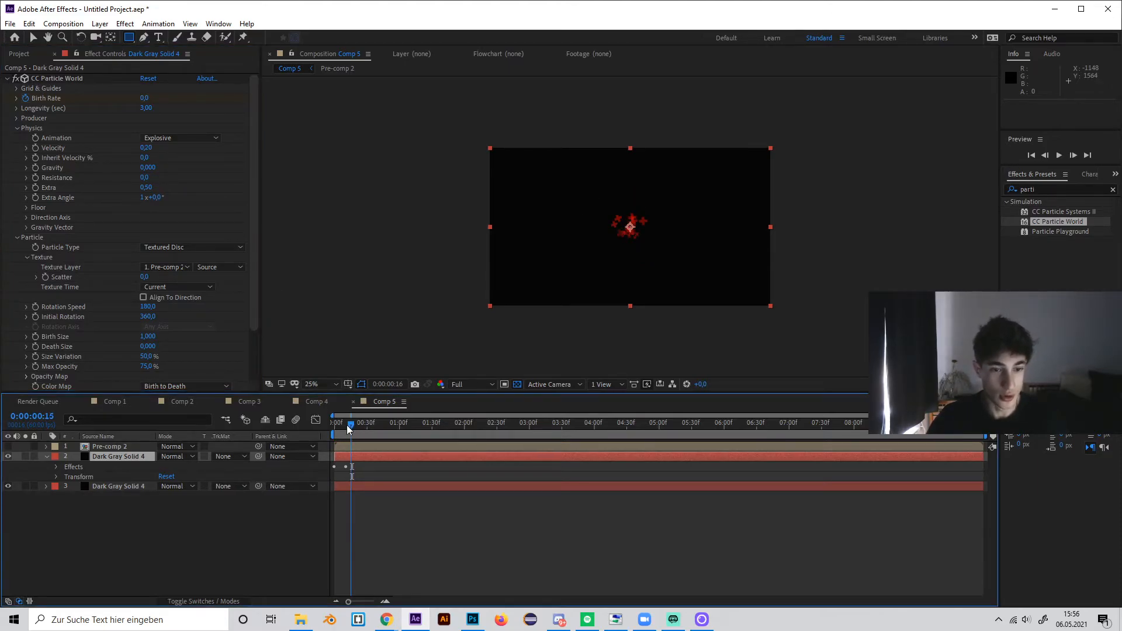
{"action": "left_click", "coordinate": [520, 422]}
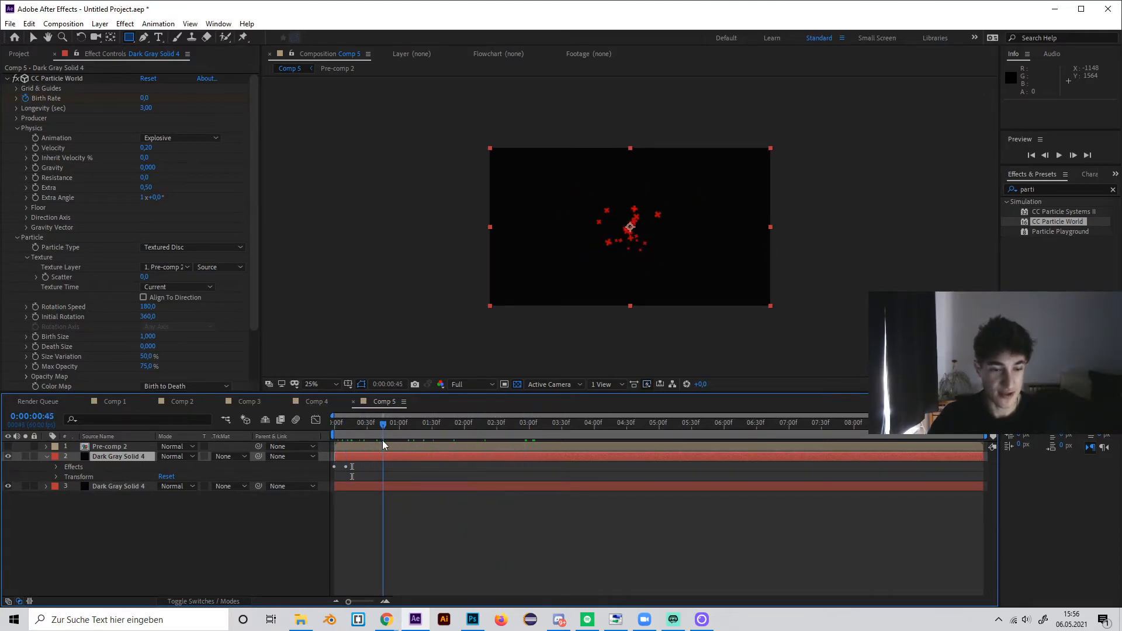
Add a Fill effect to the particle layer and set its colour to blue #1874FF
{"action": "triple_click", "coordinate": [1059, 188]}
{"action": "type", "text": "fill"}
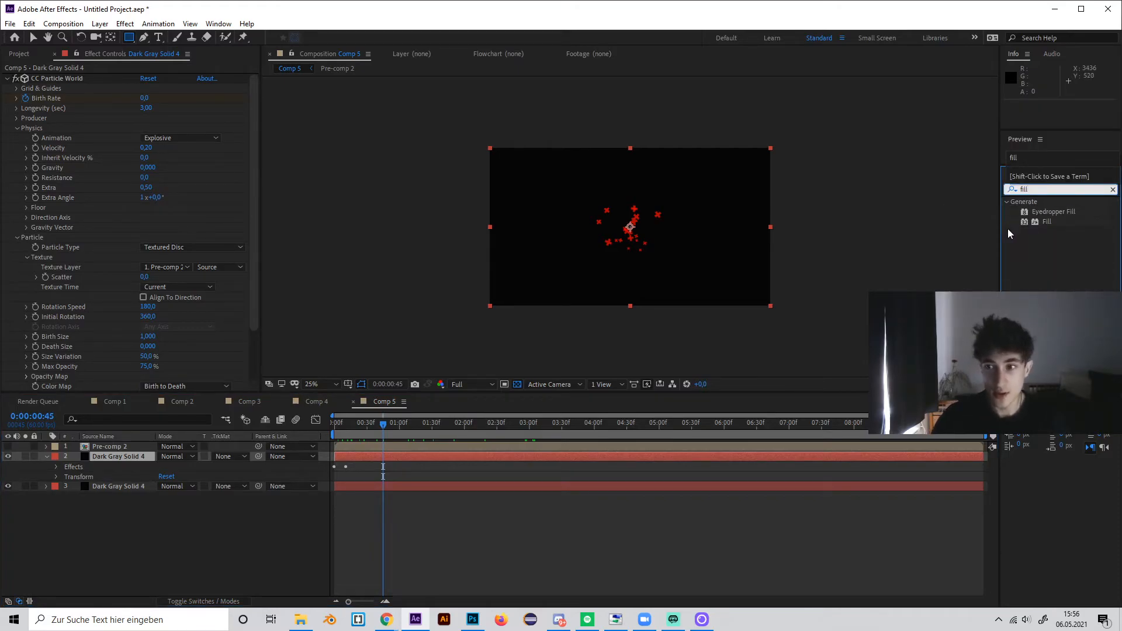
{"action": "double_click", "coordinate": [1047, 221]}
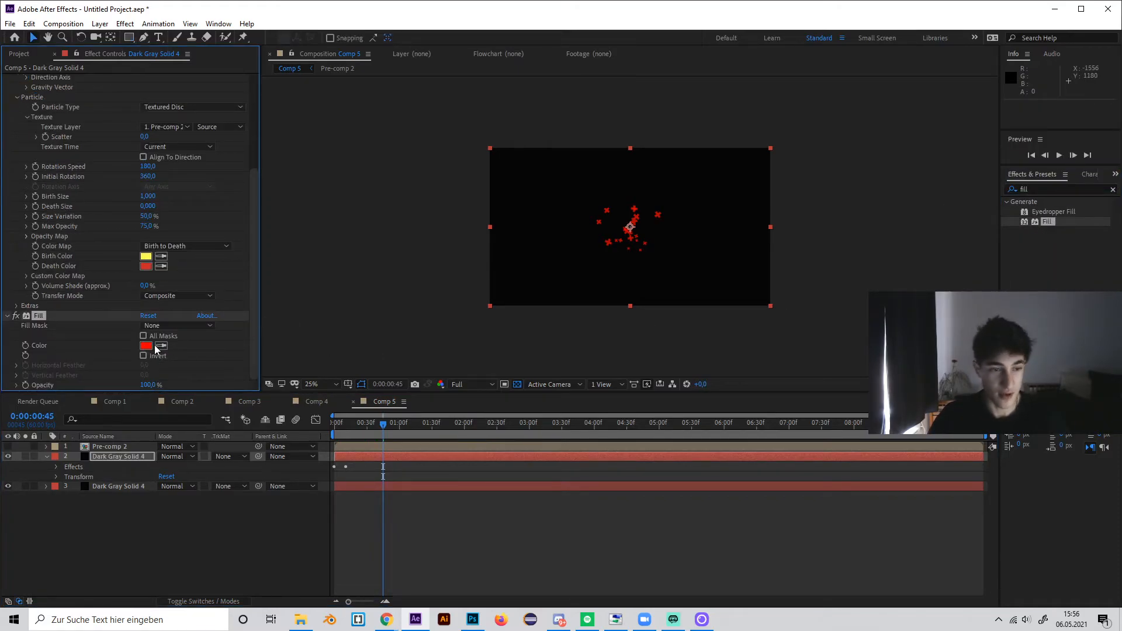
{"action": "left_click", "coordinate": [146, 346]}
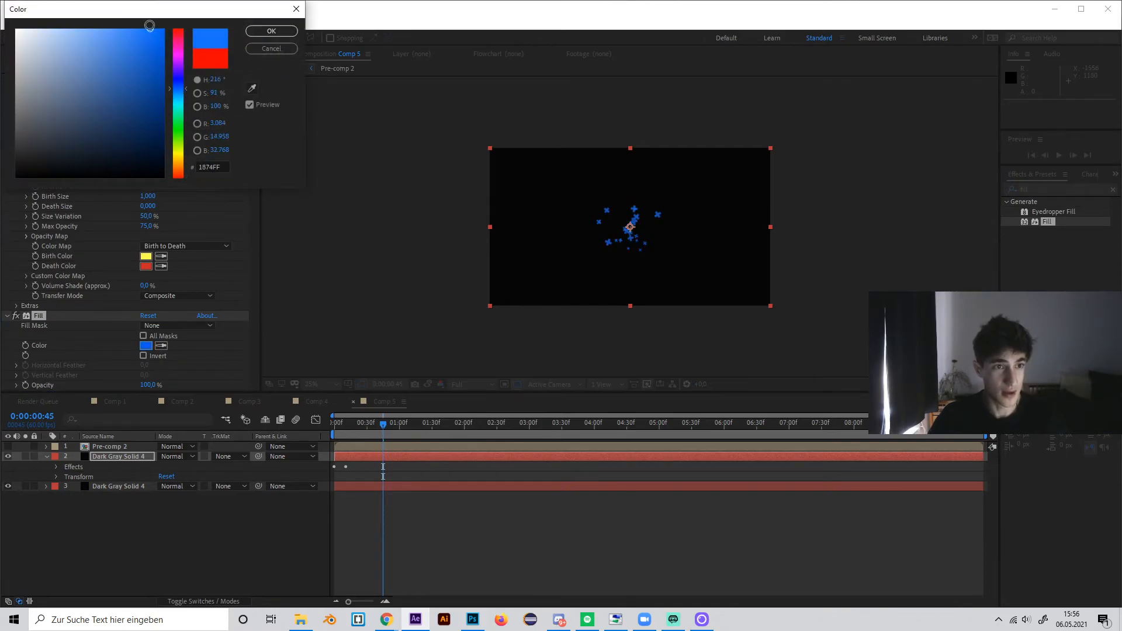